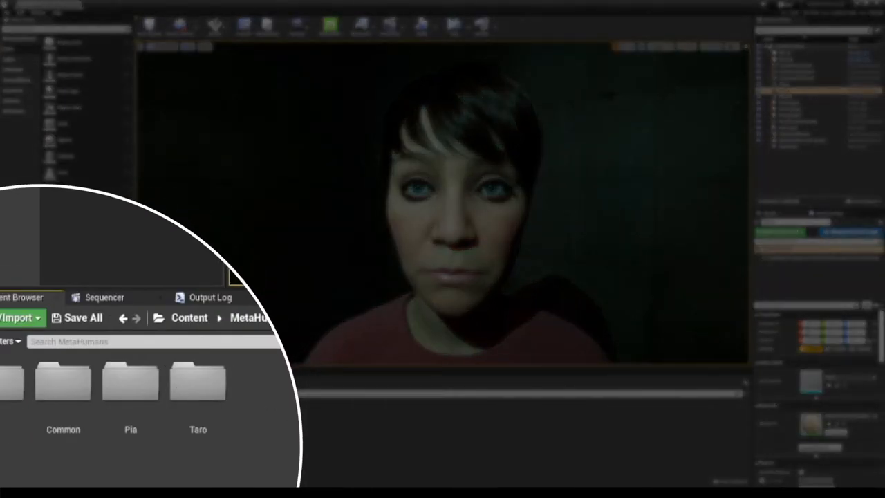
Navigate into the Pia MetaHuman's folder to reach its Face assets.
double_click(130, 380)
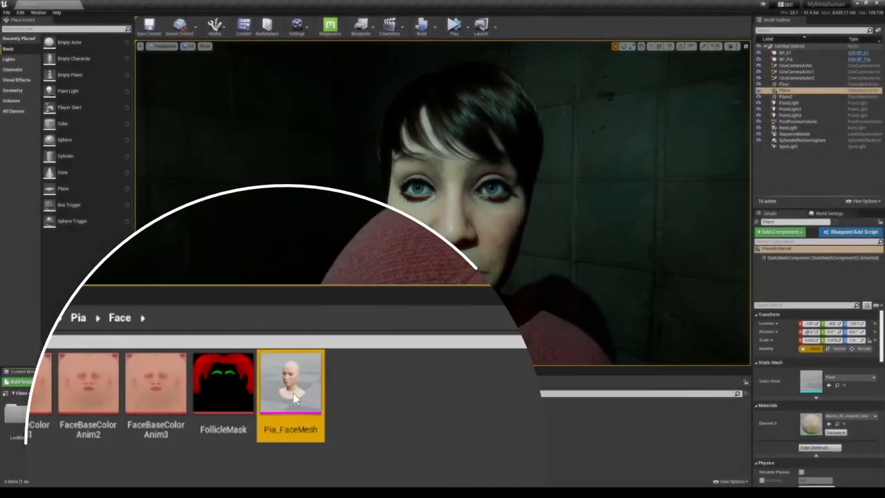
Bring Pia_FaceMesh into the Skeletal Mesh editor showing its LOD 0 settings.
double_click(290, 384)
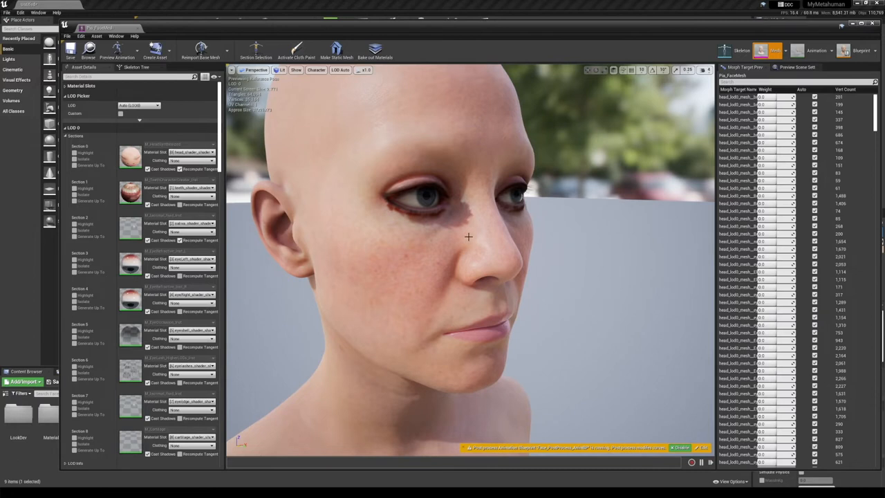
mouse_move(231, 200)
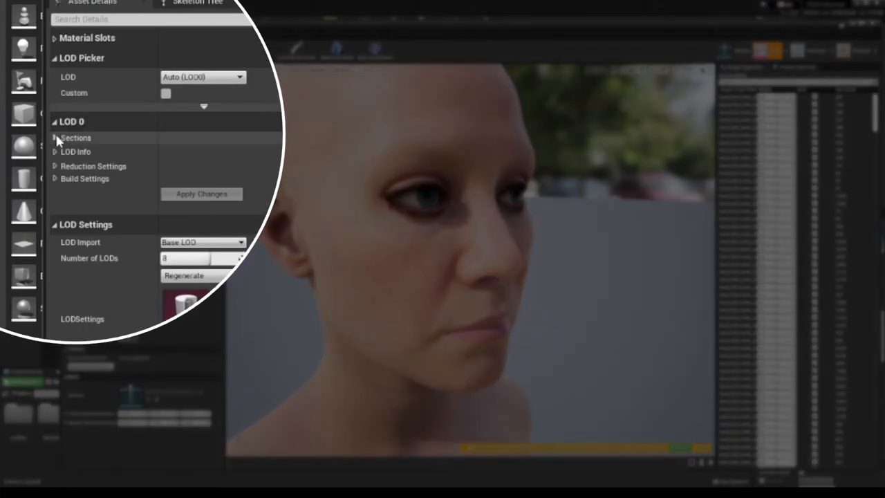
Expand the LOD 0 sections to reach the eyelash section, then save Pia_FaceMesh.
click(55, 139)
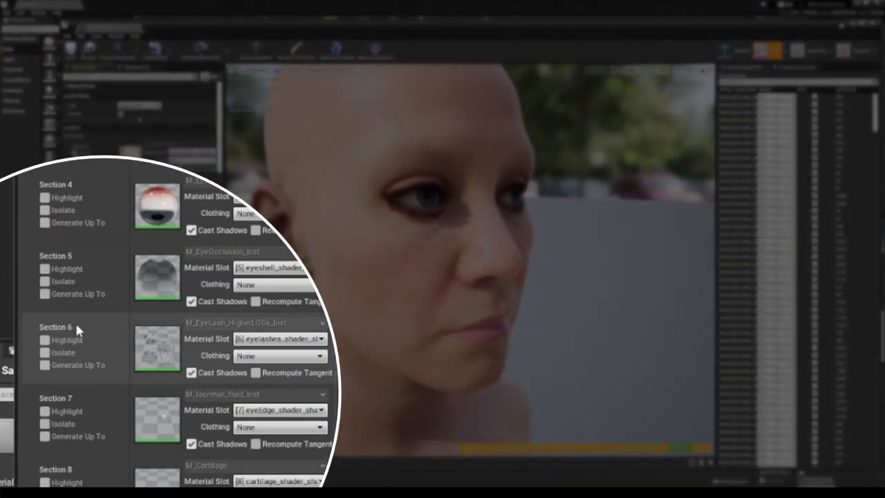
mouse_move(262, 338)
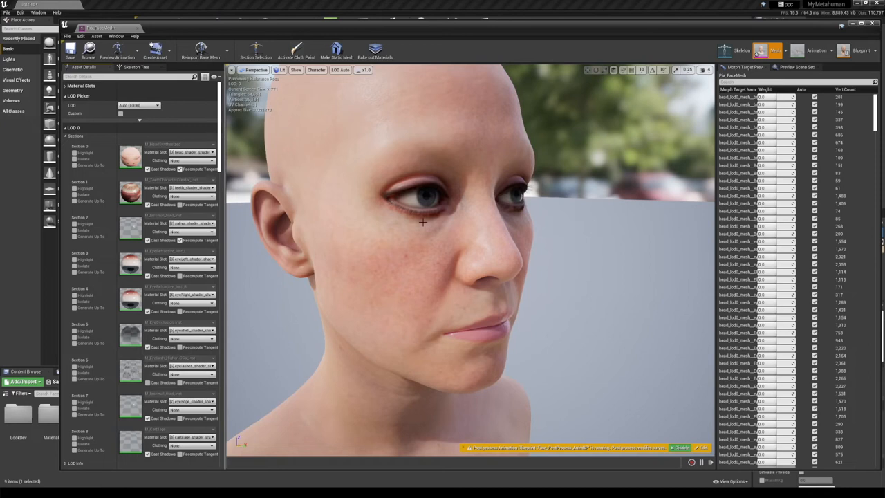
mouse_move(443, 228)
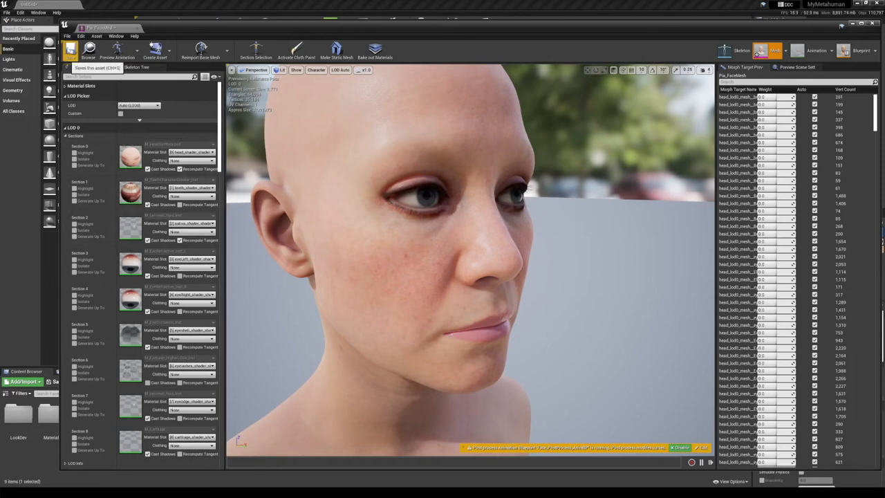
click(70, 50)
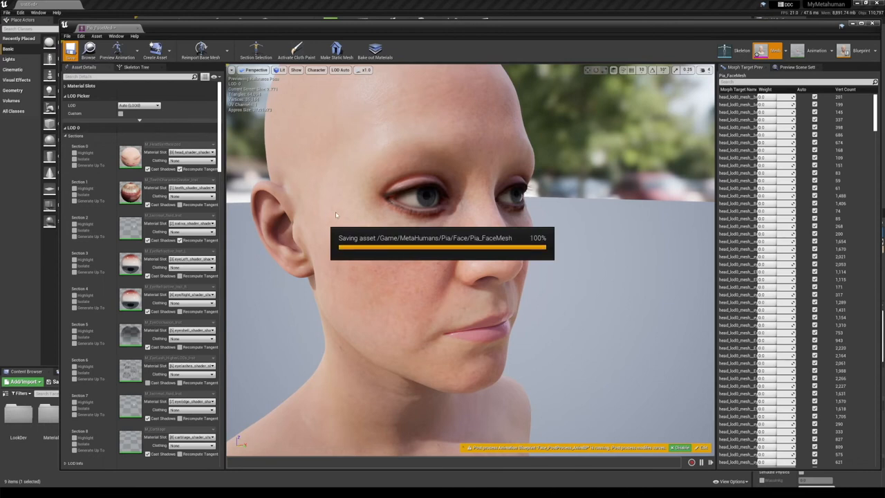